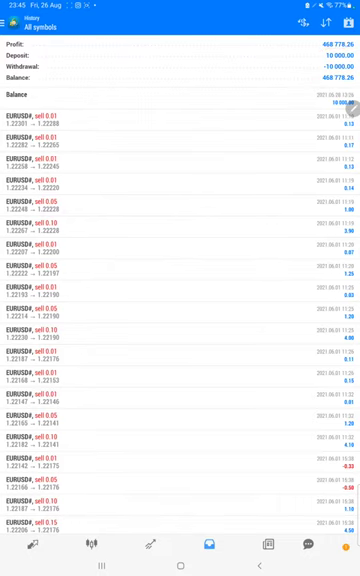
View the Myfxbook account's stats, its empty open orders, and the GBPUSD short trade history.
{"action": "scroll", "scroll_direction": "down", "scroll_amount": 3}
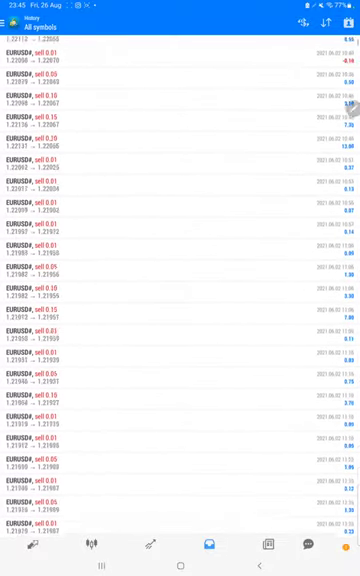
{"action": "left_click", "coordinate": [180, 575]}
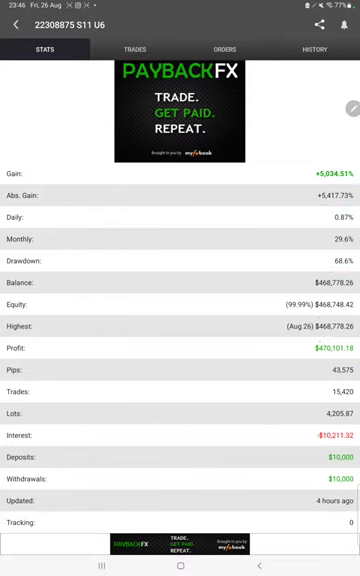
{"action": "left_click", "coordinate": [138, 50]}
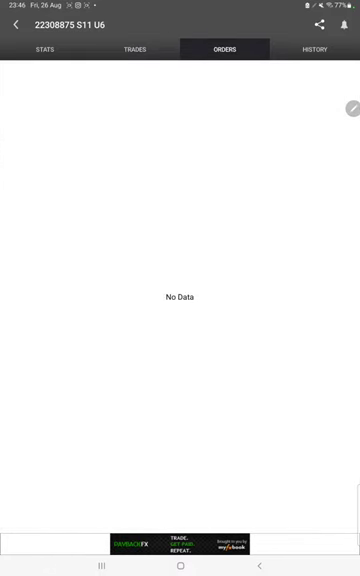
{"action": "left_click", "coordinate": [316, 50]}
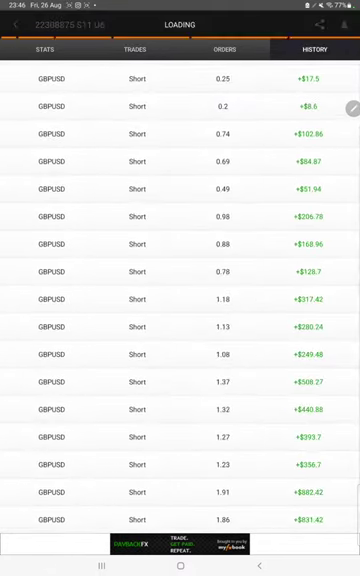
Follow the FT1 Strategy 22 Telegram link to the channel's strategy test report.
{"action": "scroll", "scroll_direction": "down", "scroll_amount": 3}
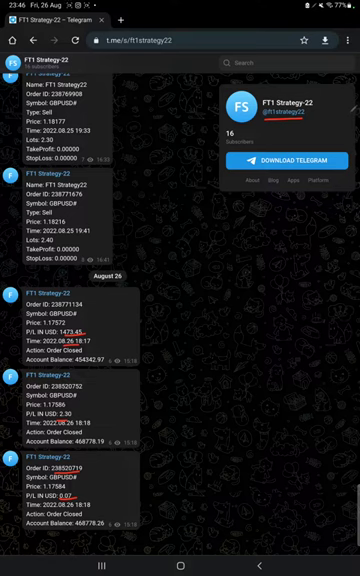
{"action": "left_click", "coordinate": [180, 568]}
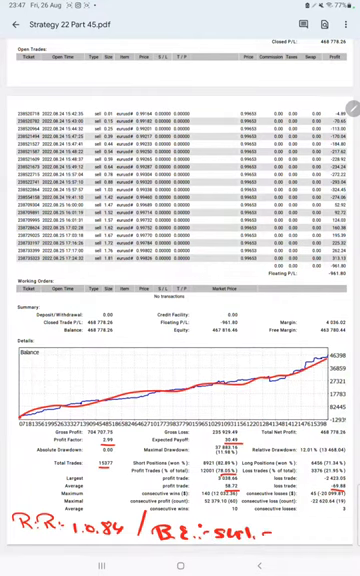
Annotate the Strategy 22 Part 45 statement with a handwritten -78.1 risk-reward note below the equity chart.
{"action": "type", "text": "-78.1"}
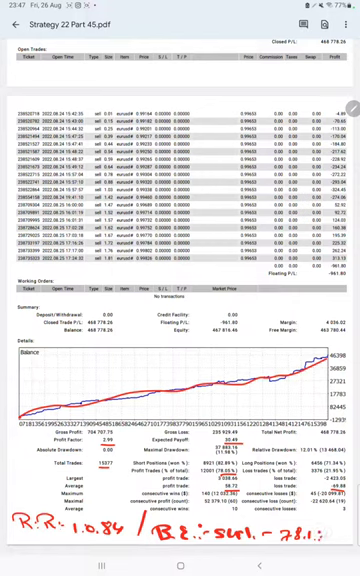